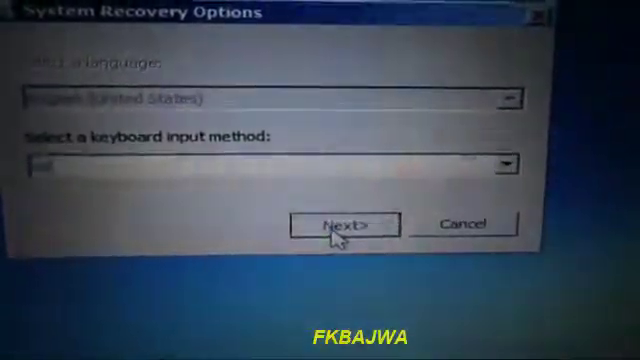
# Step: Accept the default language and keyboard, then log on as the local user with a blank password
pyautogui.click(340, 223)
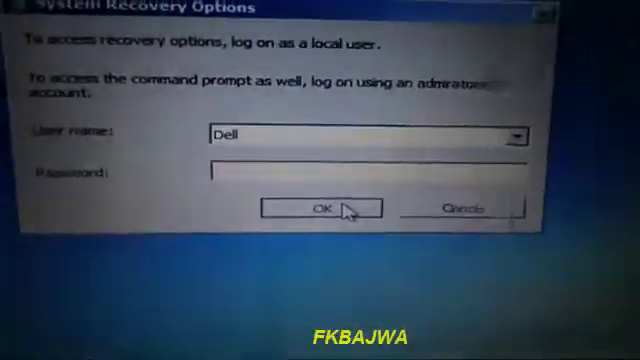
pyautogui.click(323, 208)
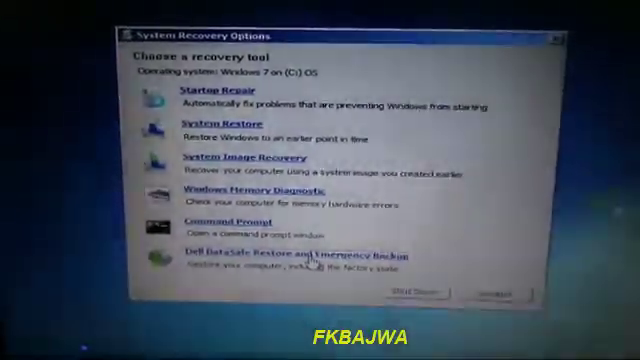
# Step: Start Dell DataSafe Restore and Emergency Backup from the recovery tool list
pyautogui.click(283, 258)
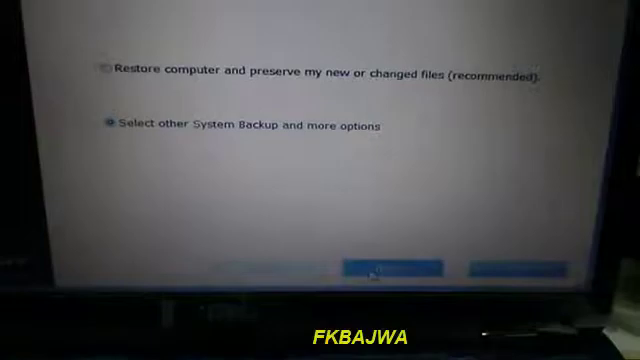
# Step: Continue past the recommended restore to 'Select other System Backup and more options'
pyautogui.click(390, 270)
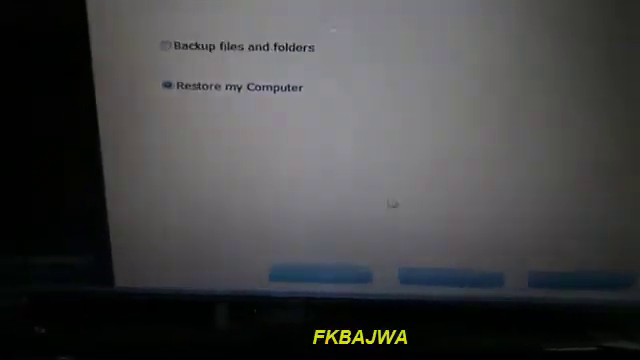